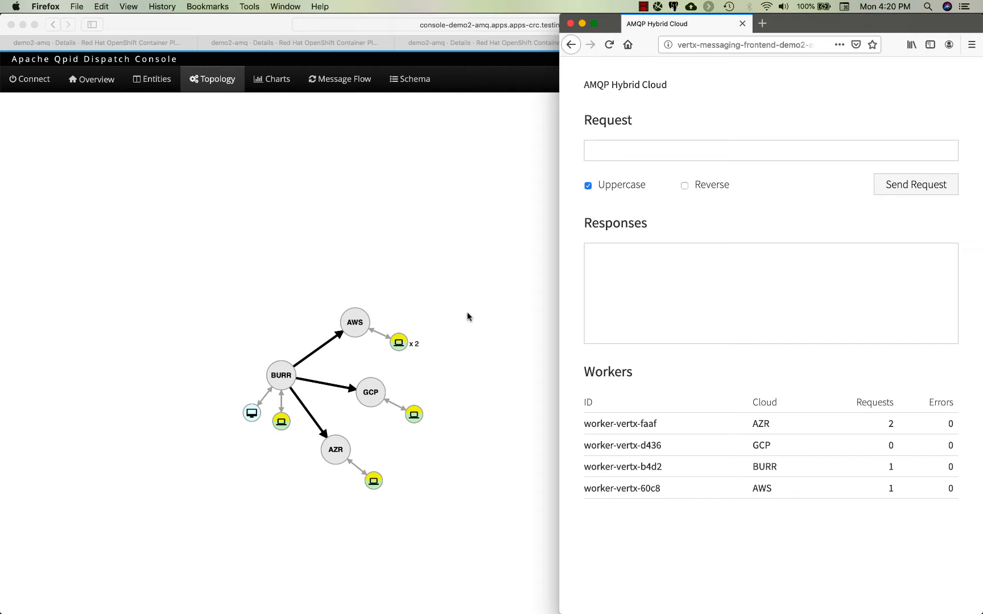
Review the six running GCP VM instances, the AWS EC2 instances and the Azure VM list
left_click(770, 150)
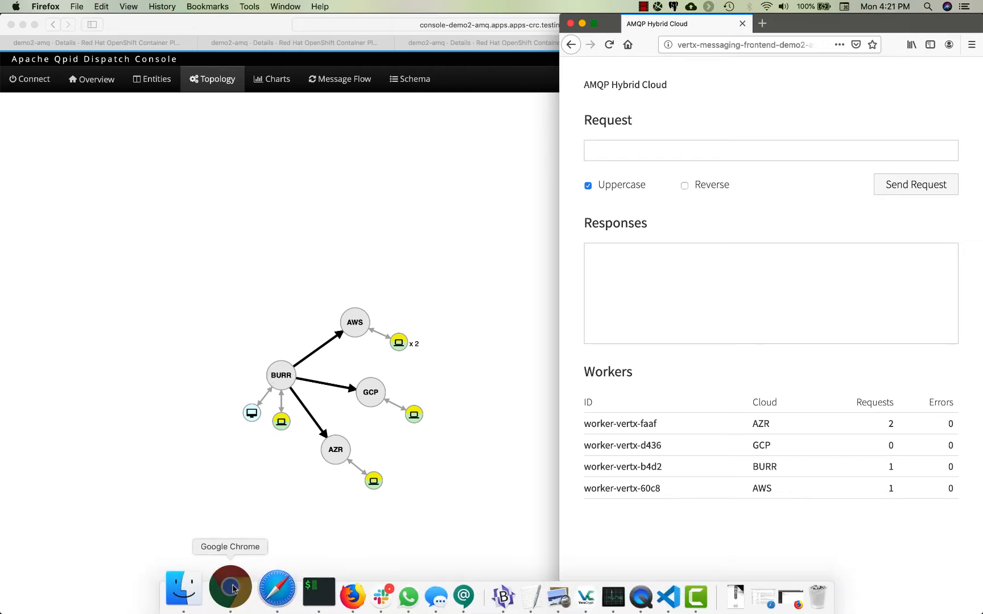
left_click(230, 588)
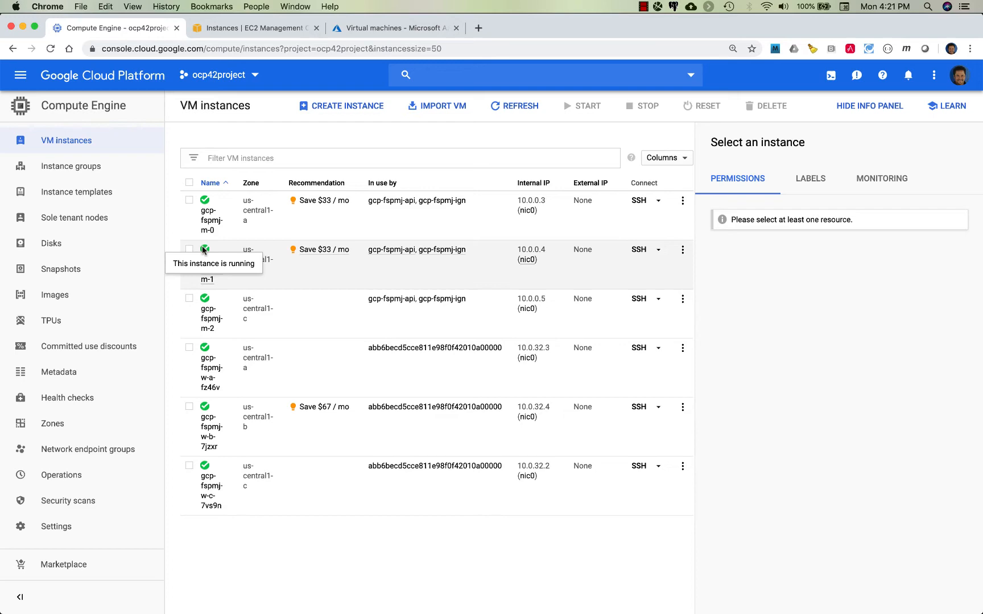
left_click(256, 28)
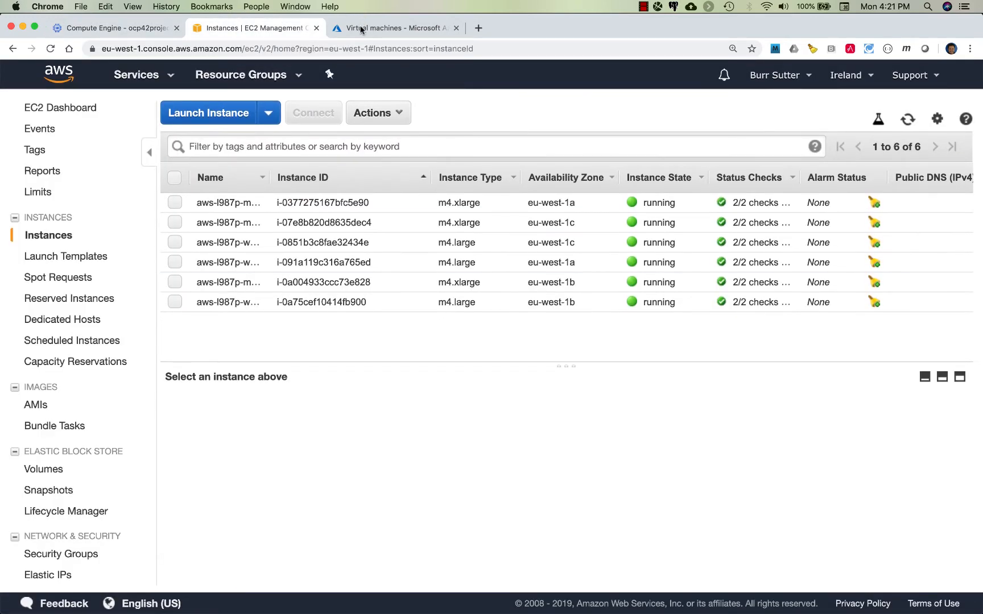
left_click(396, 28)
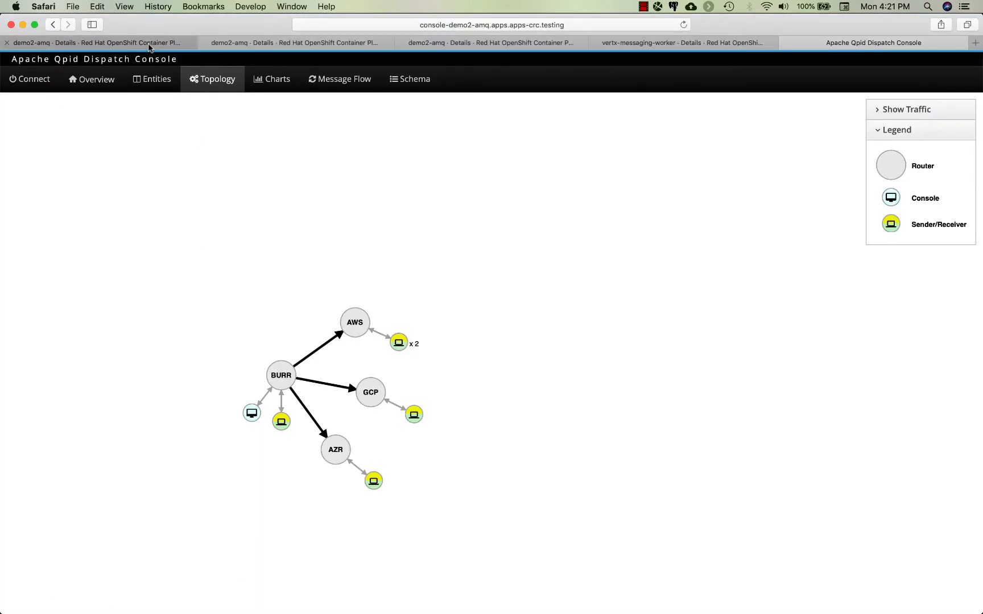
Check demo2-amq workloads on the AWS and GCP clusters and the local one-pod worker deployment
left_click(94, 43)
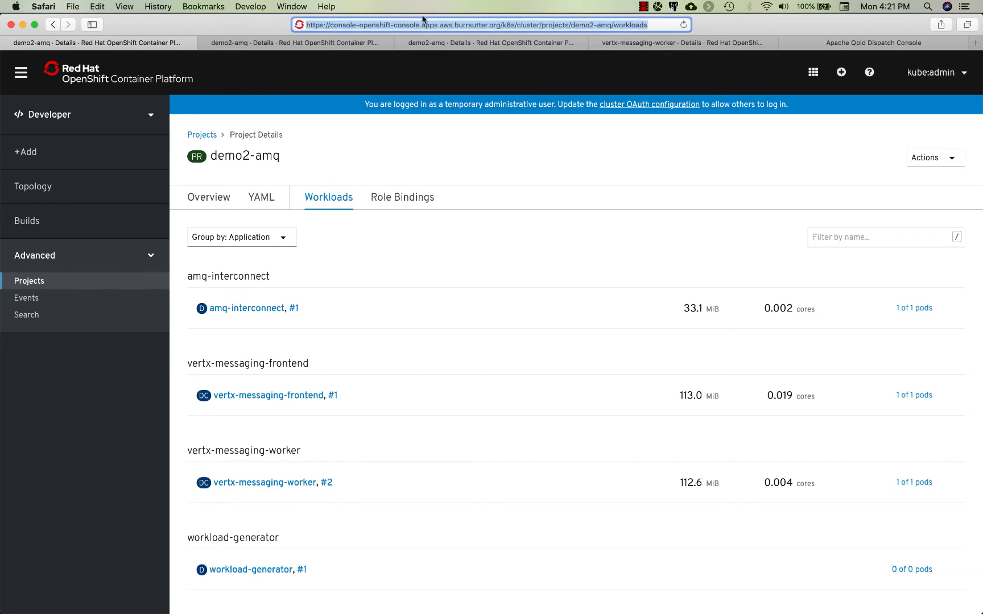
left_click(294, 43)
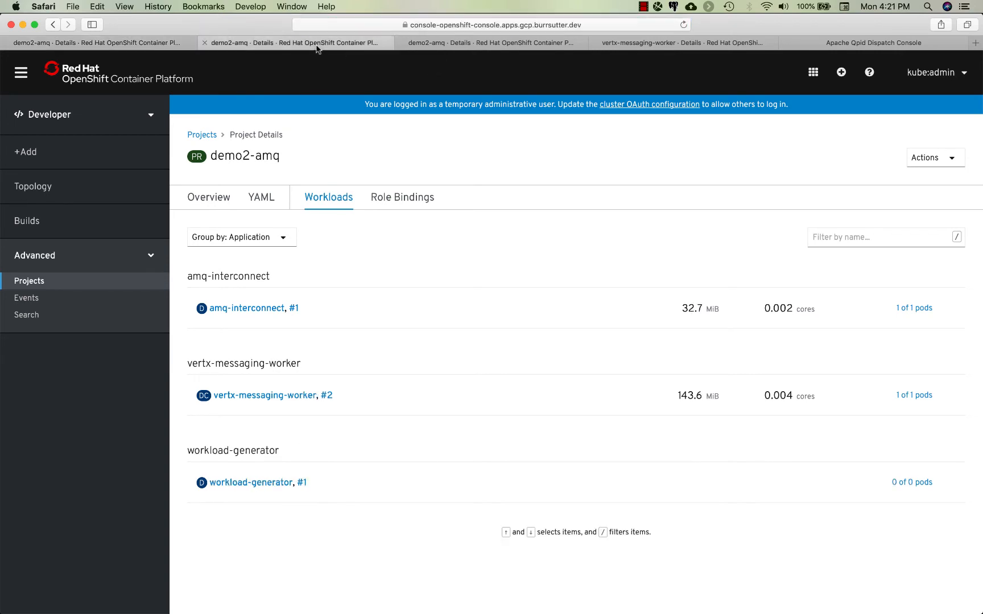
left_click(492, 42)
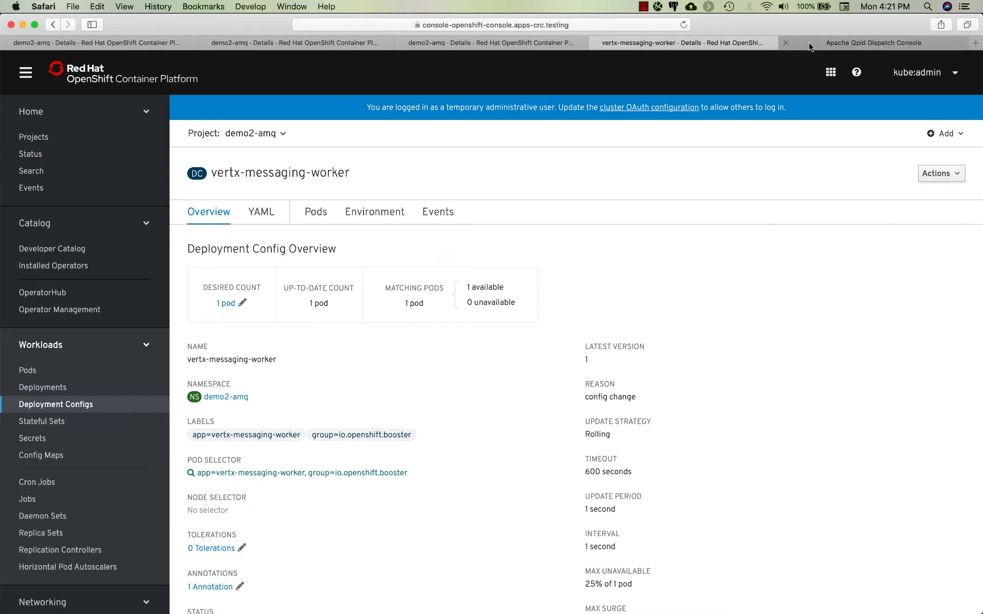
left_click(872, 43)
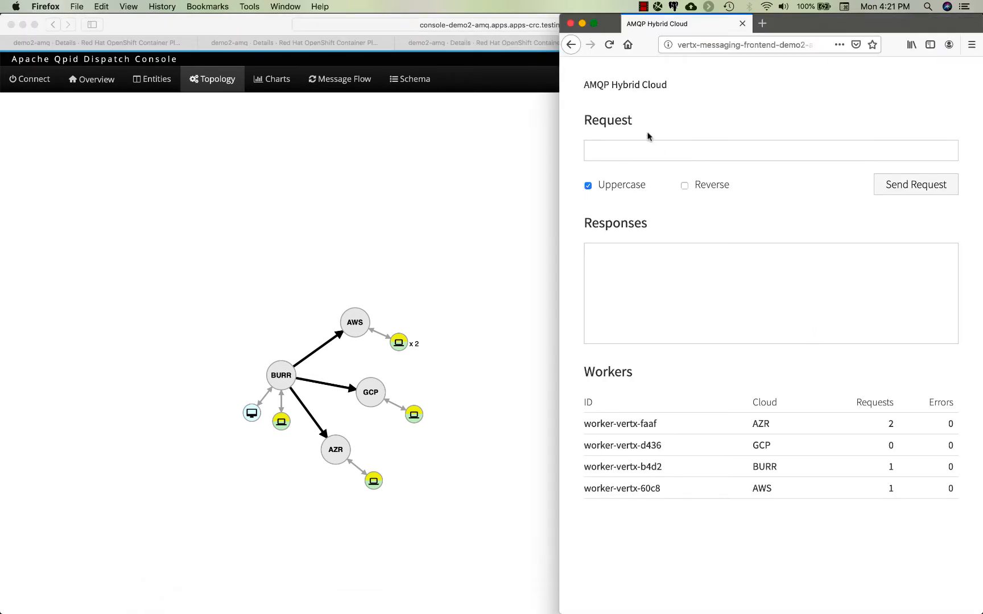
Send requests one, BURR and hello, each answered by AWS worker 60c8
type("one")
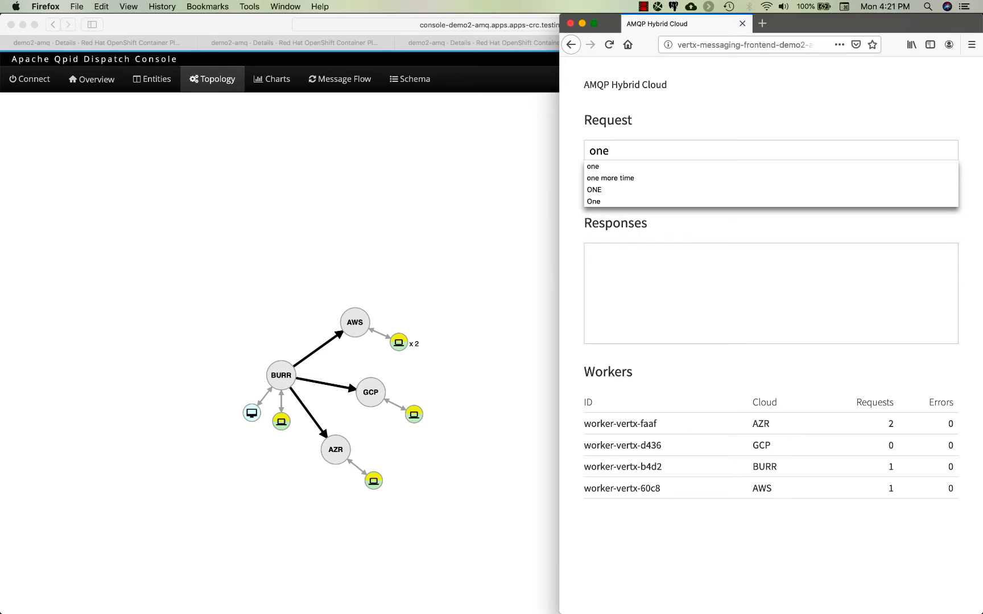
left_click(916, 185)
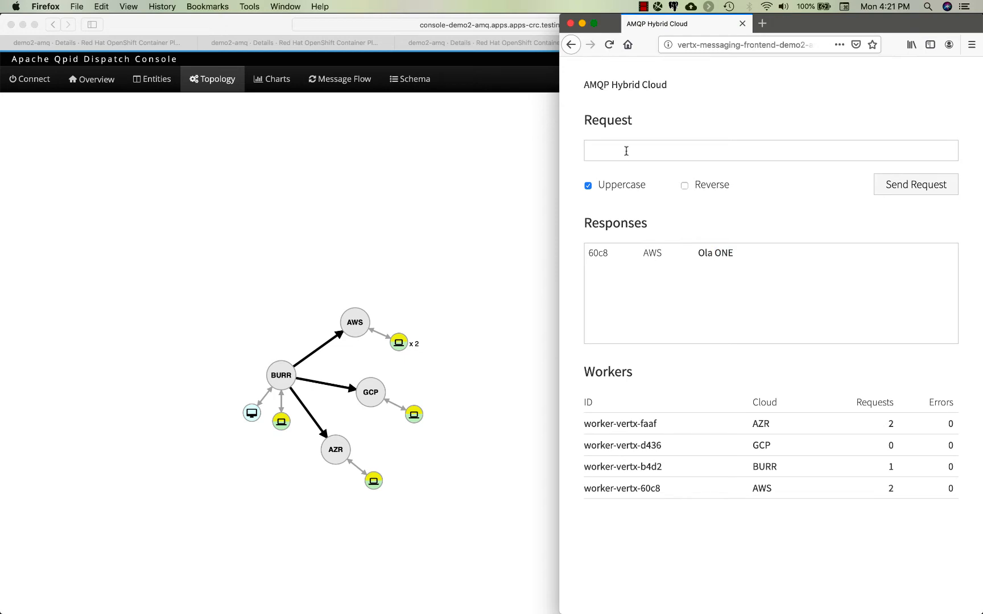
left_click(915, 184)
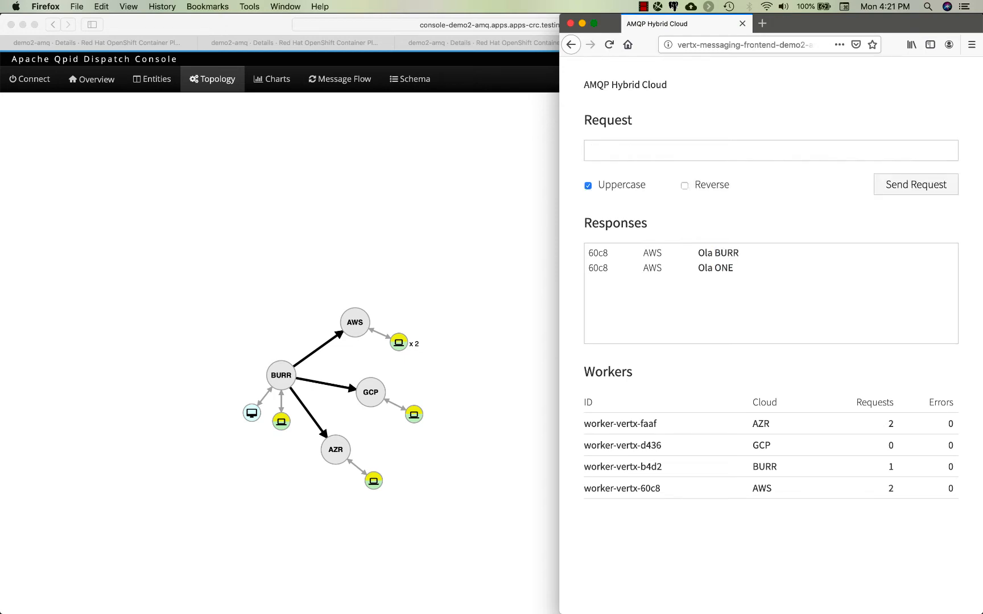
left_click(915, 185)
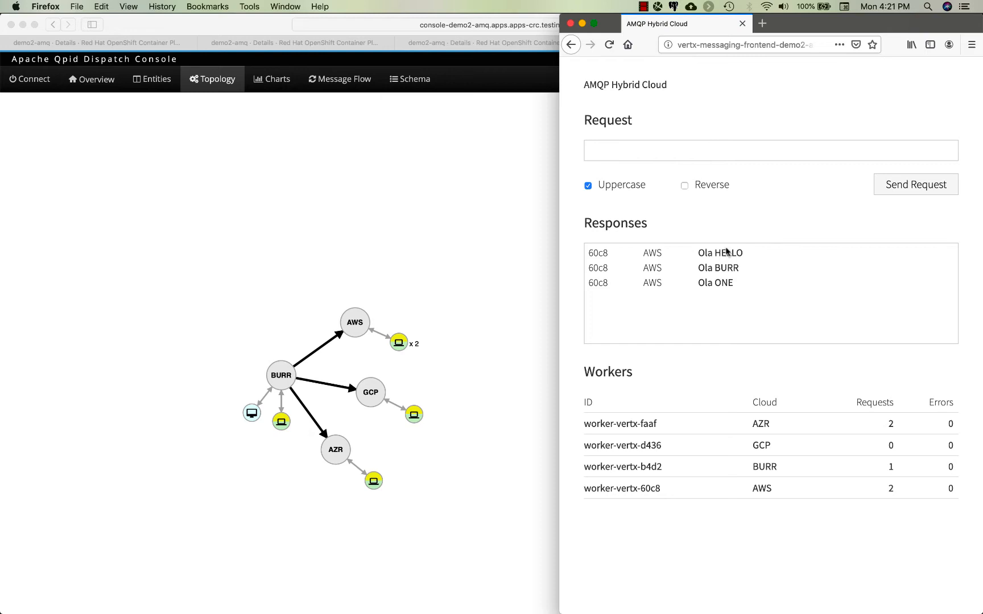
double_click(652, 252)
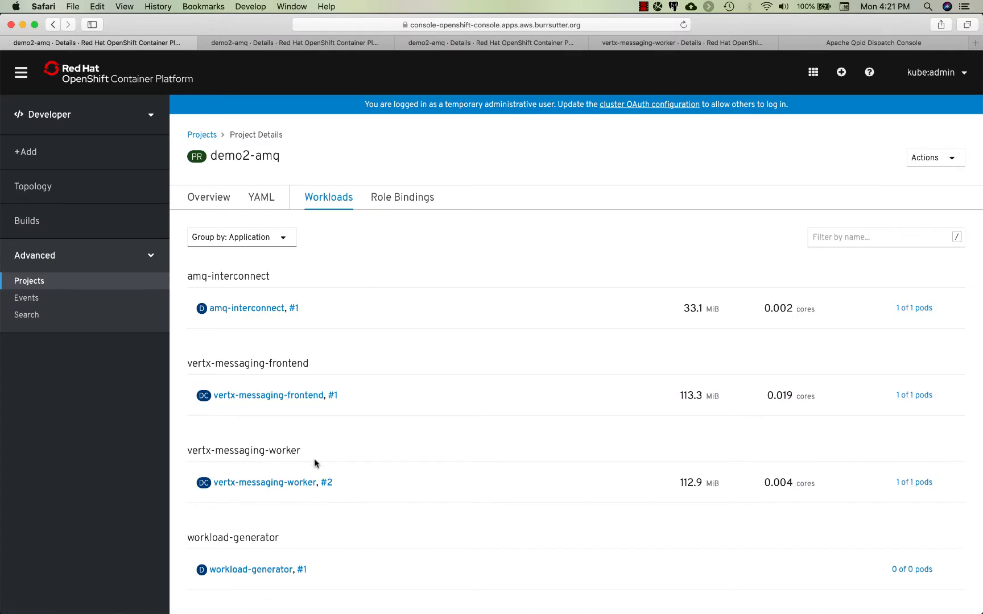
From the vertx-messaging-worker side panel, lower the AWS worker's pod count to 0
left_click(265, 482)
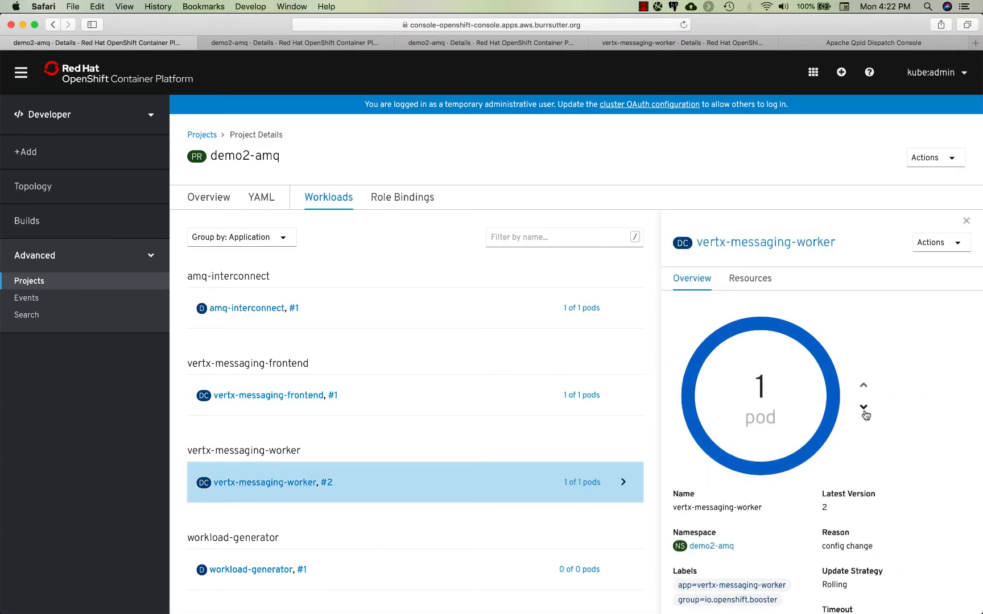
left_click(863, 408)
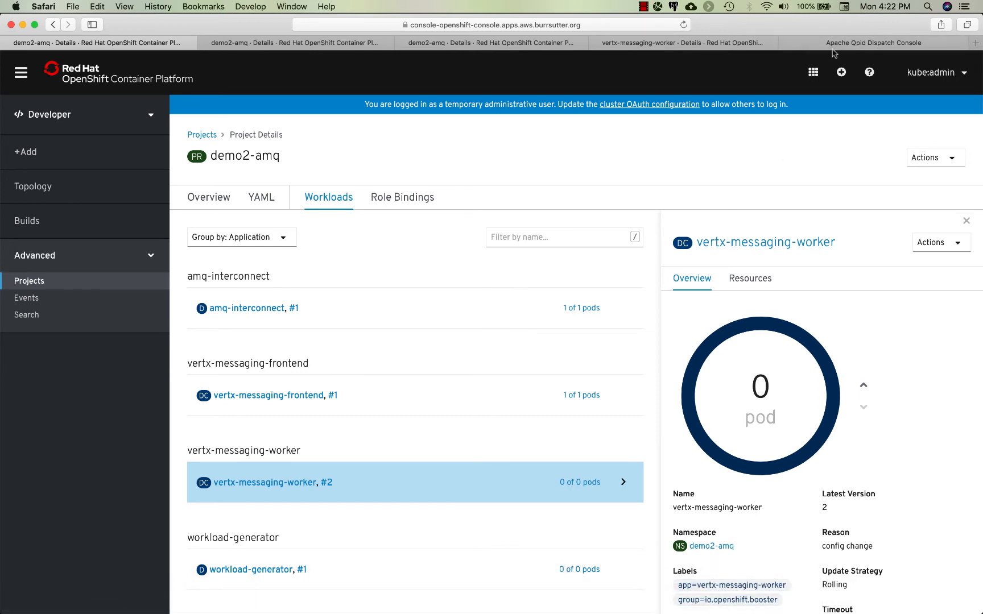
Send TEST from the frontend and get a reply from BURR worker b4d2
left_click(872, 42)
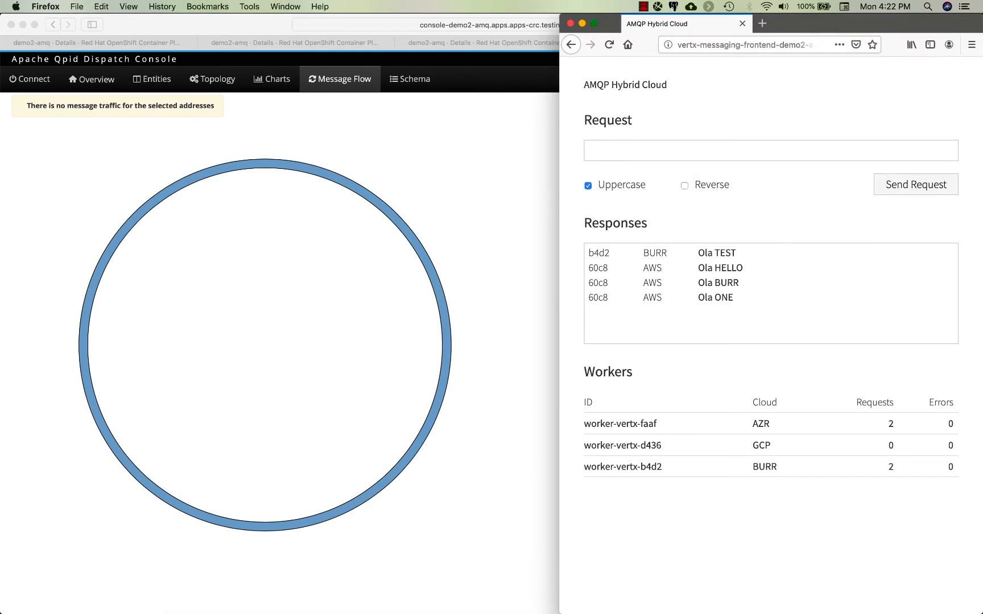
left_click(915, 184)
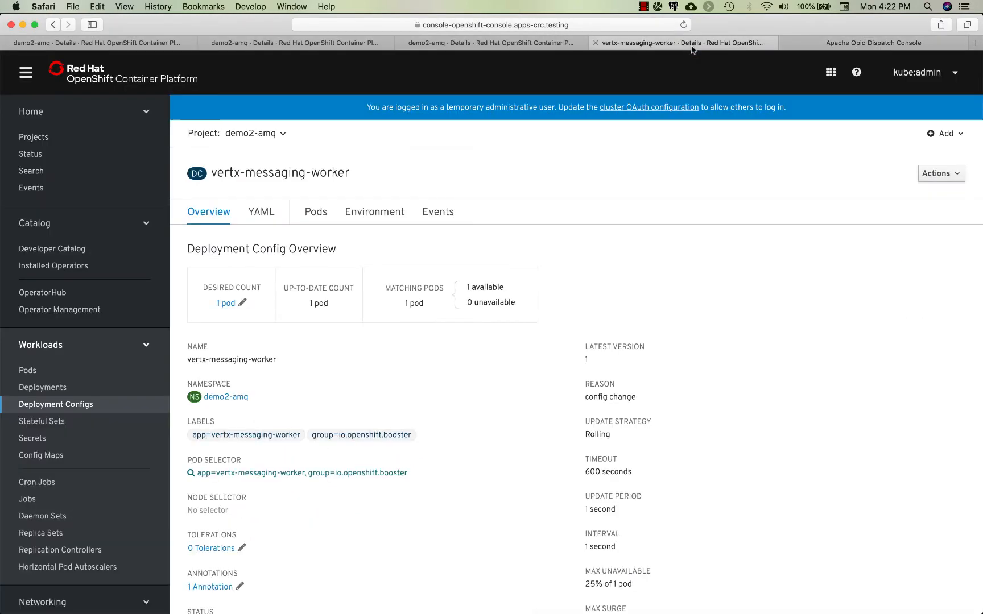
Reduce the local vertx-messaging-worker Desired Count to 0 and save it
left_click(225, 303)
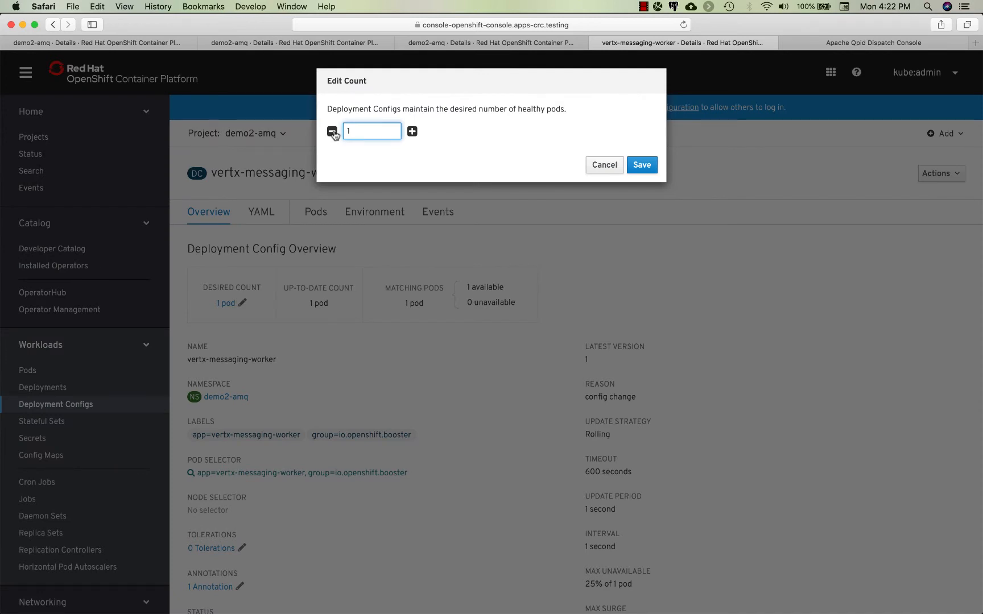
left_click(641, 165)
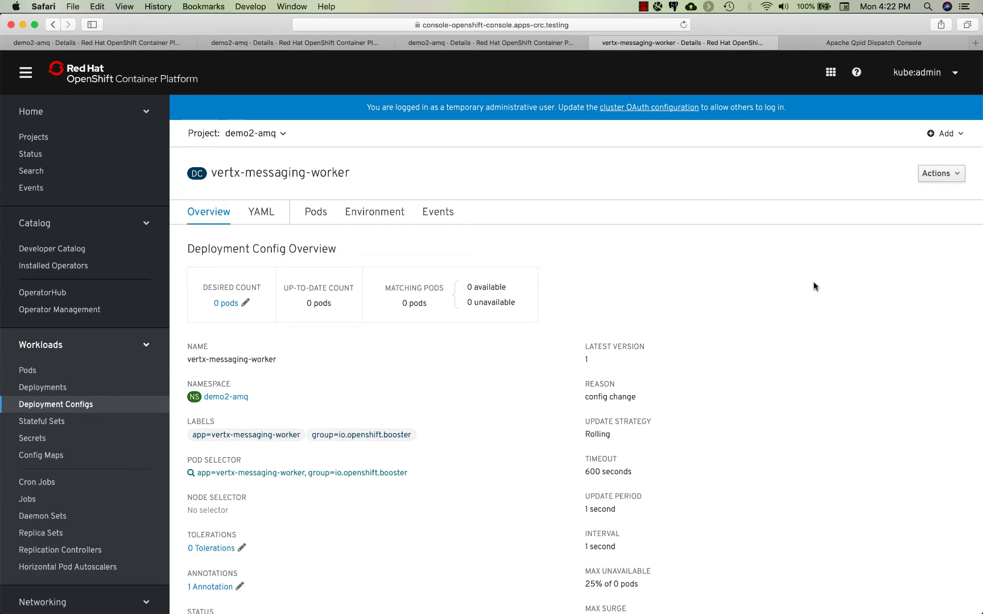
left_click(872, 42)
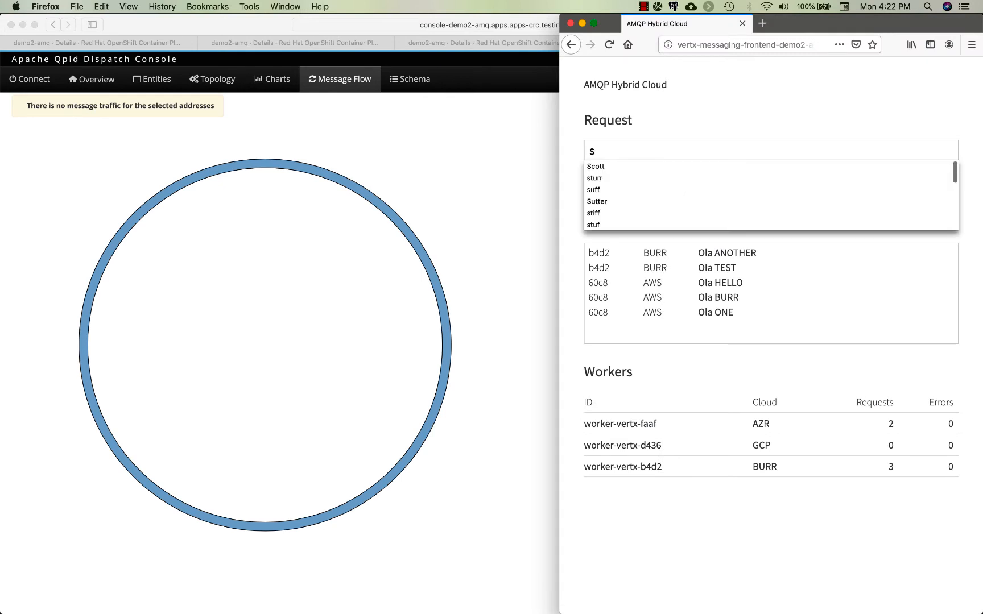
Send STUFF and confirm the reply now comes from GCP worker d436
left_click(915, 184)
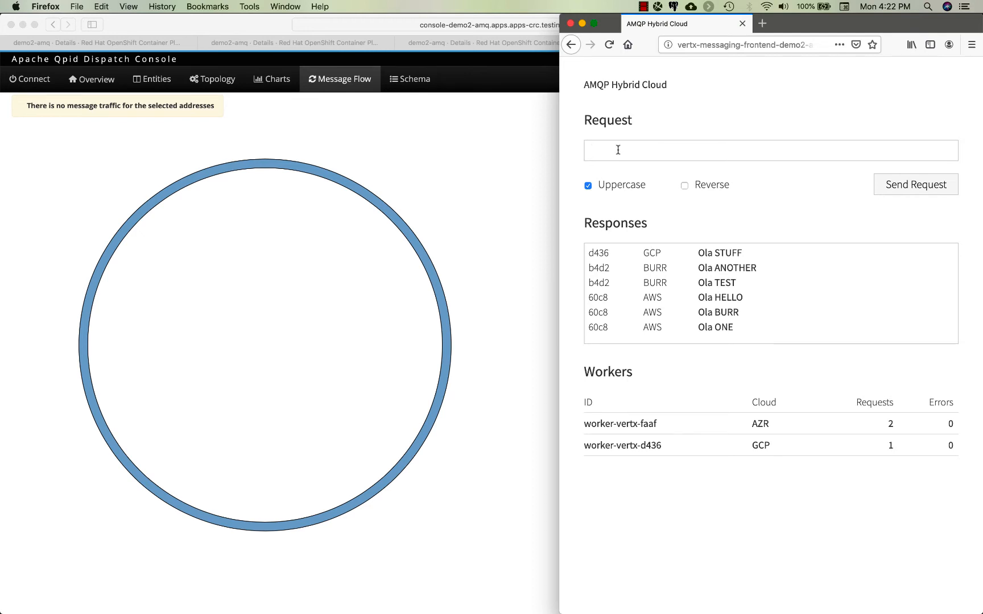
left_click(769, 149)
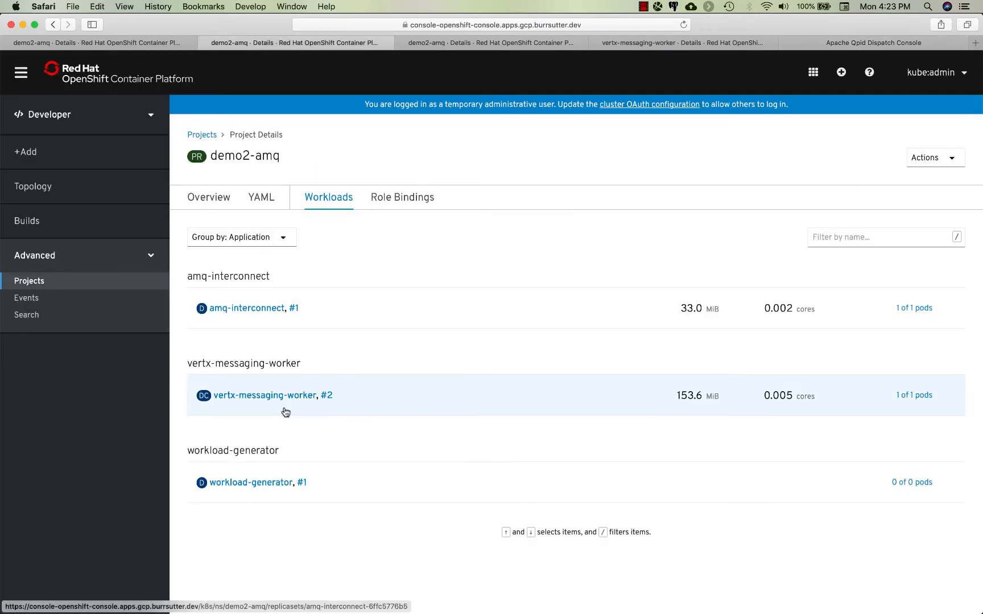
Inspect the GCP worker at 1 of 1 pods and send MORE, answered by Azure worker faaf
left_click(265, 395)
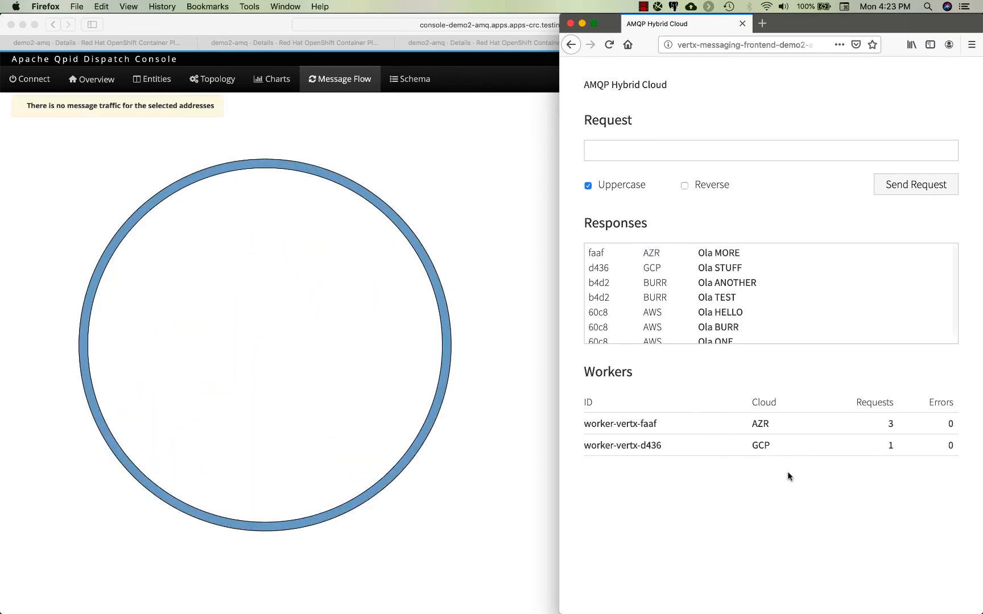
left_click(769, 150)
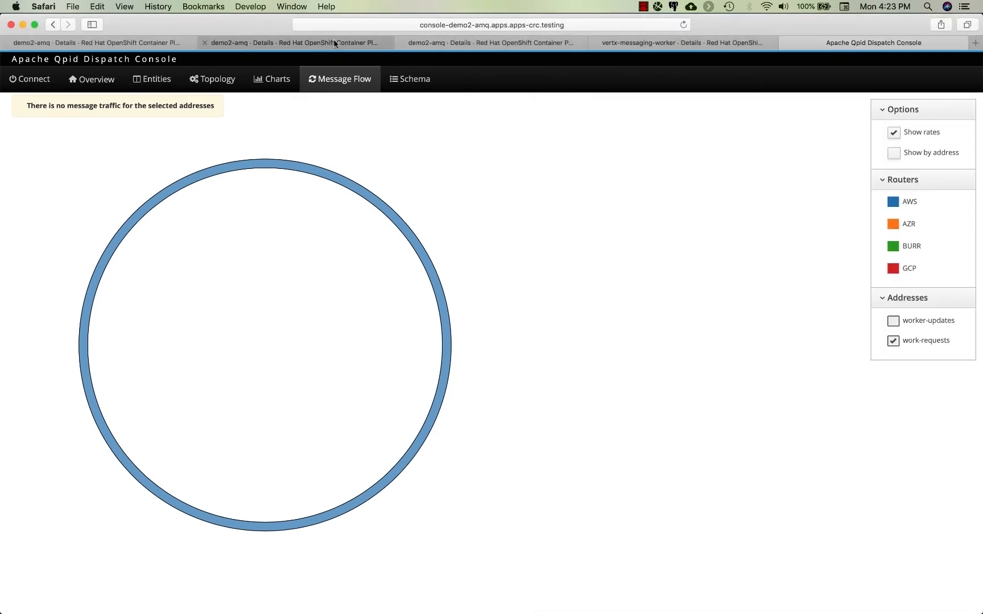
Compare the GCP, local and AWS worker pod counts as the AWS worker scales up
left_click(295, 43)
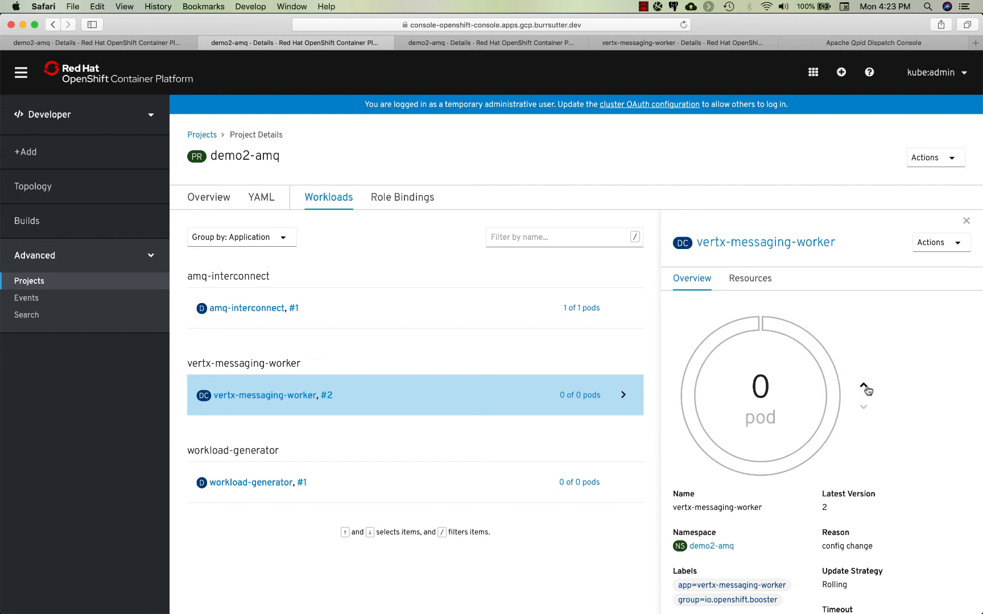
left_click(864, 385)
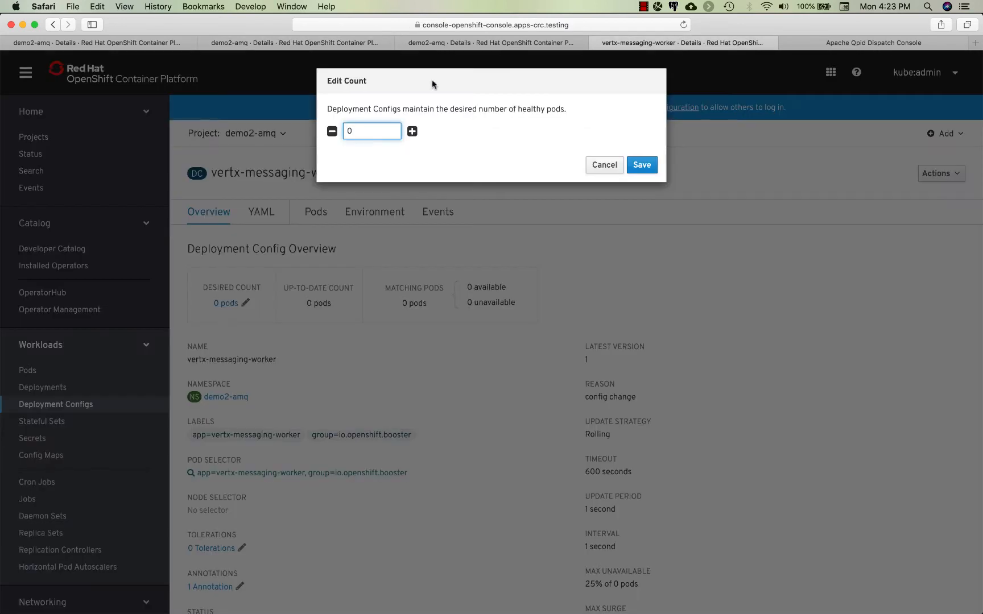
left_click(412, 131)
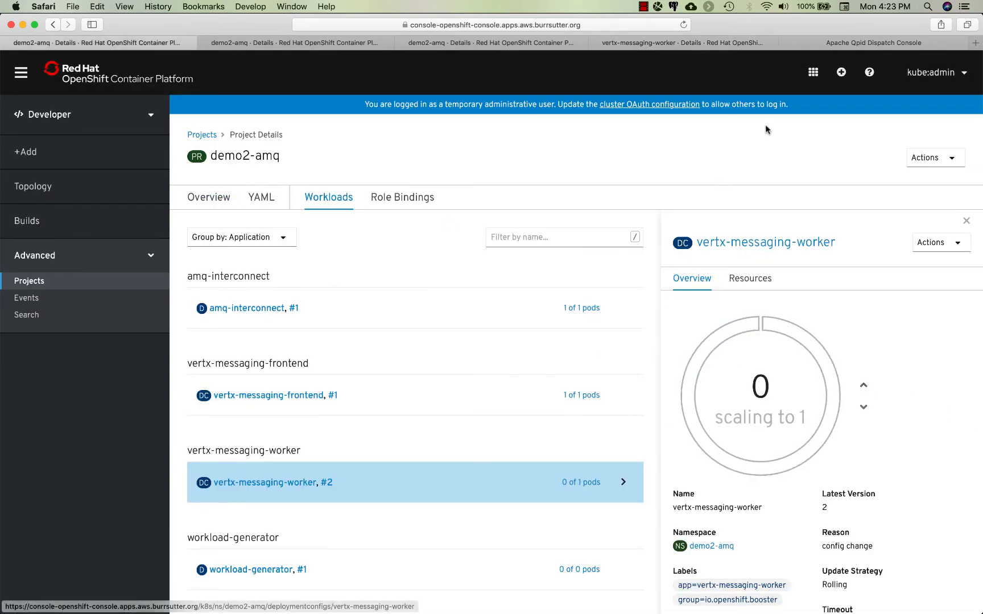
Review the Qpid topology linking BURR to AWS, GCP and AZR, then the idle work-requests flow
left_click(872, 42)
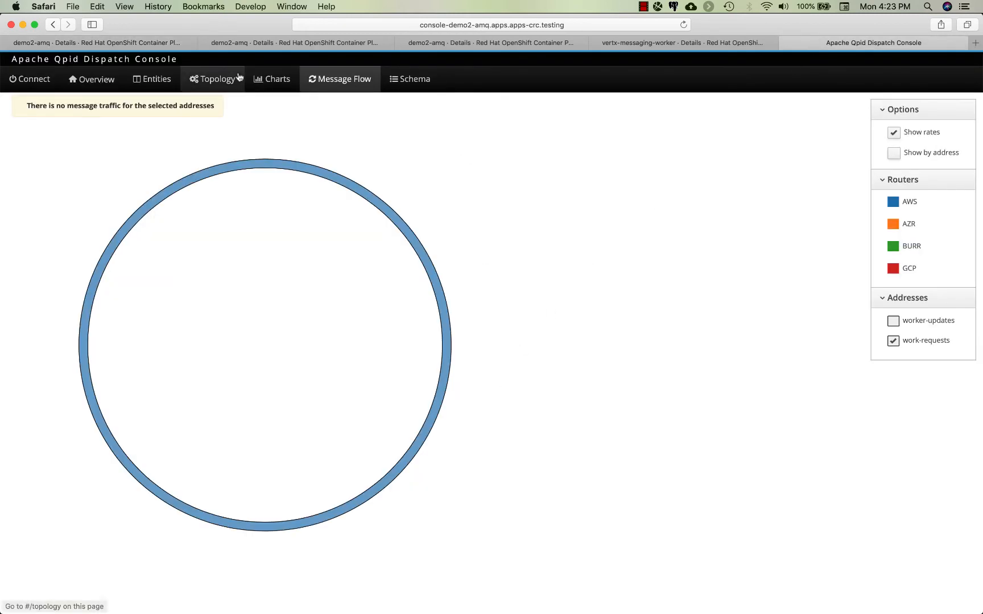
mouse_move(207, 82)
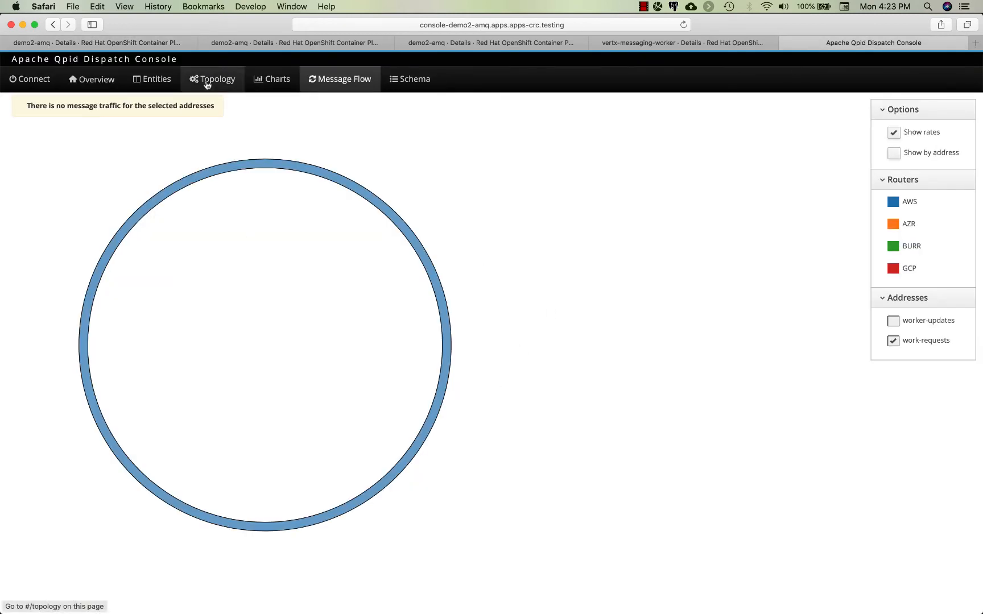
left_click(217, 79)
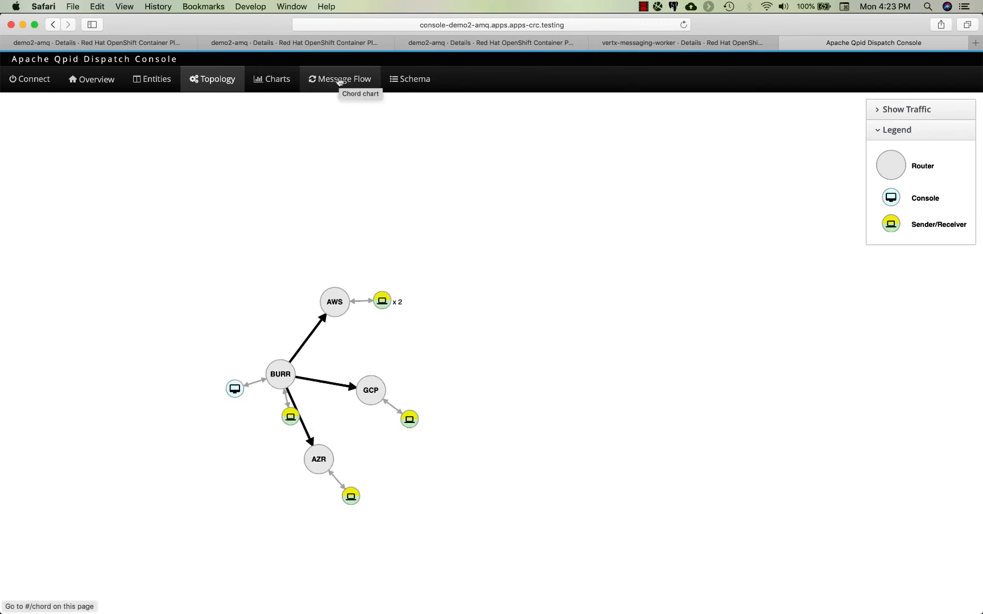
left_click(340, 78)
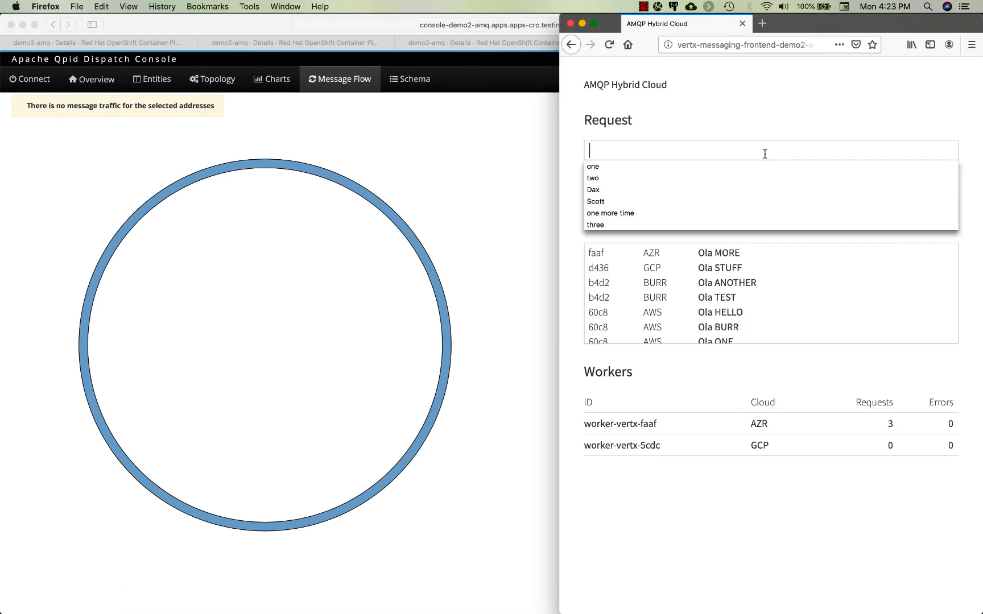
left_click(915, 184)
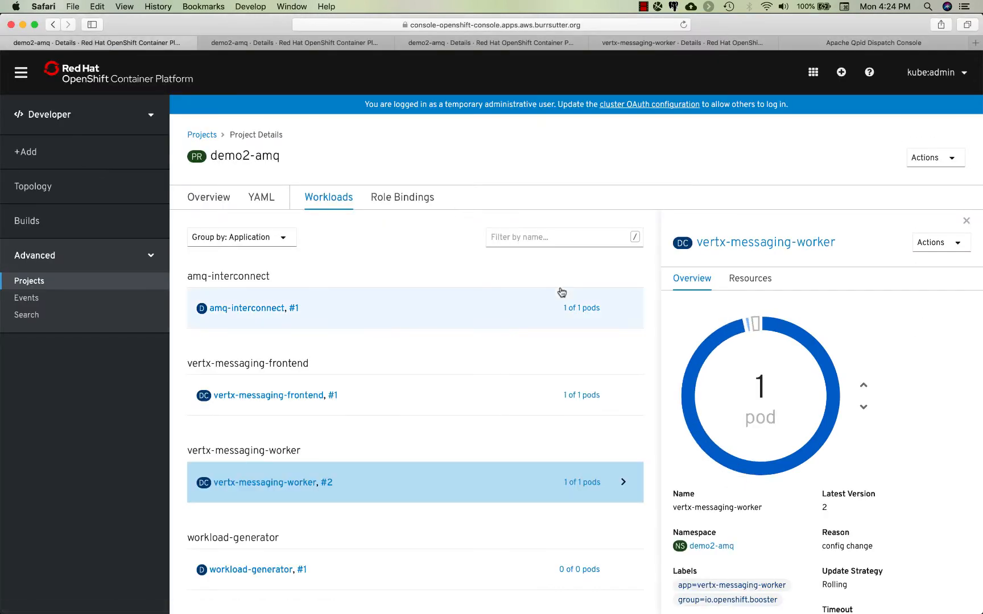
Scale the AWS workload-generator deployment from 0 to 1 pod
left_click(253, 570)
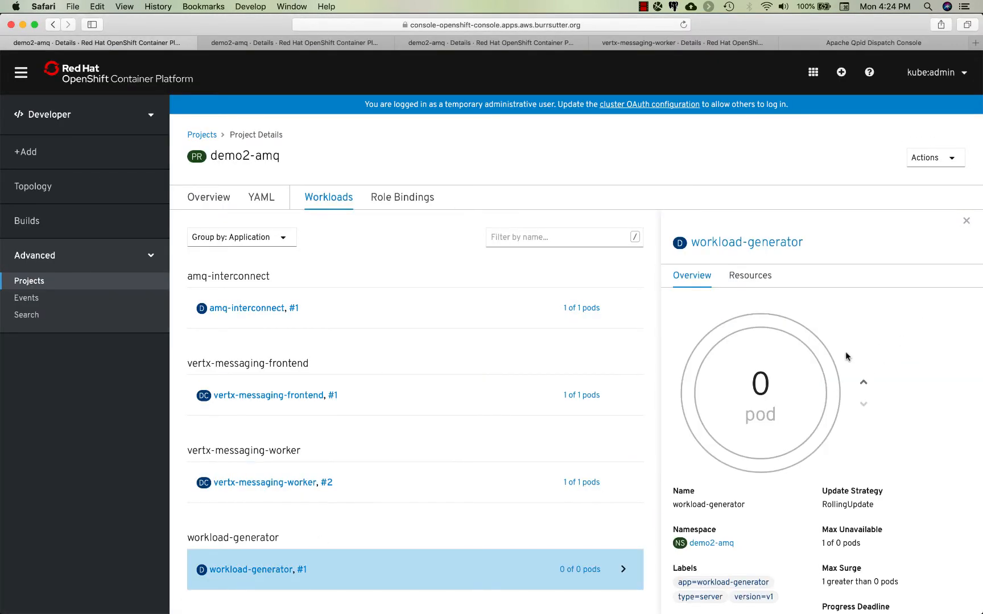
left_click(864, 383)
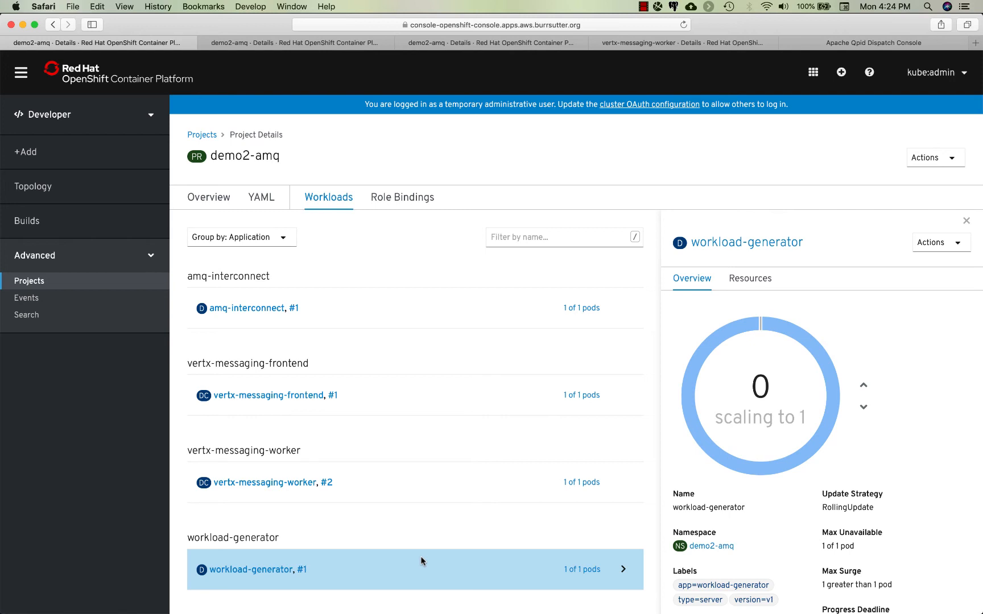
mouse_move(811, 41)
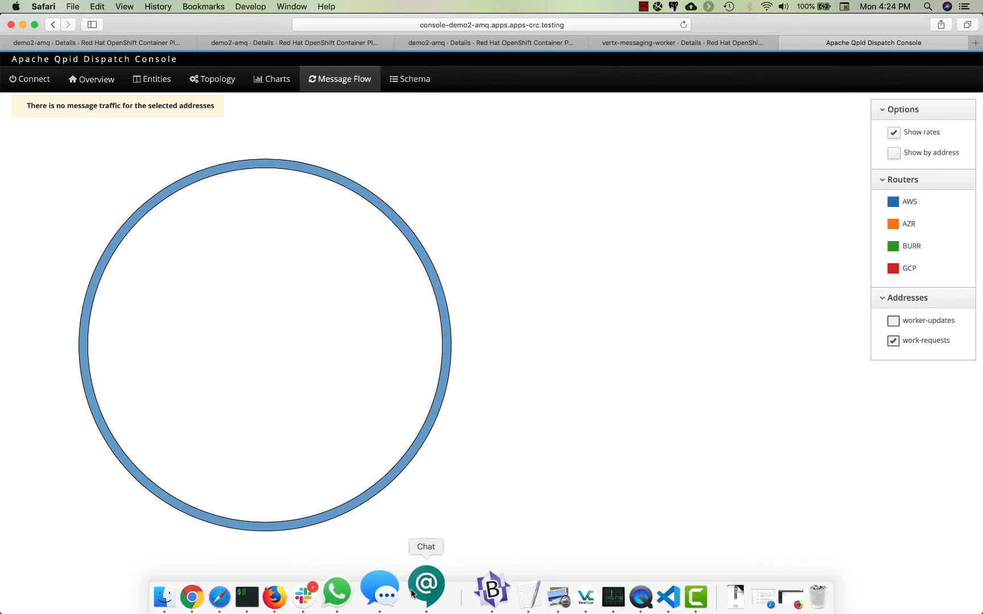
Check the AWS-to-AWS message-flow chart, then view the frontend's AZR, GCP, BURR and AWS workers
left_click(425, 589)
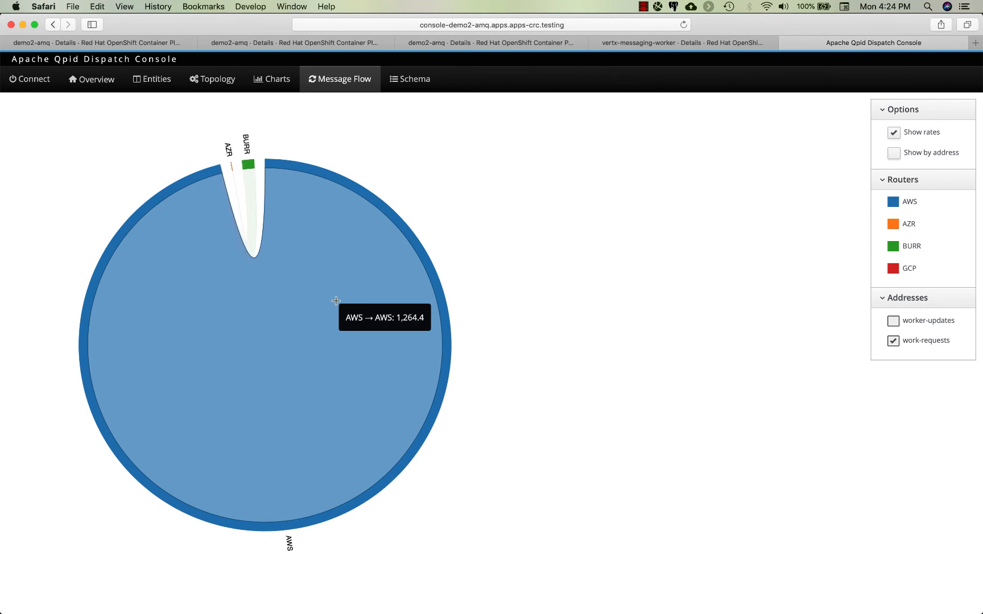
mouse_move(309, 588)
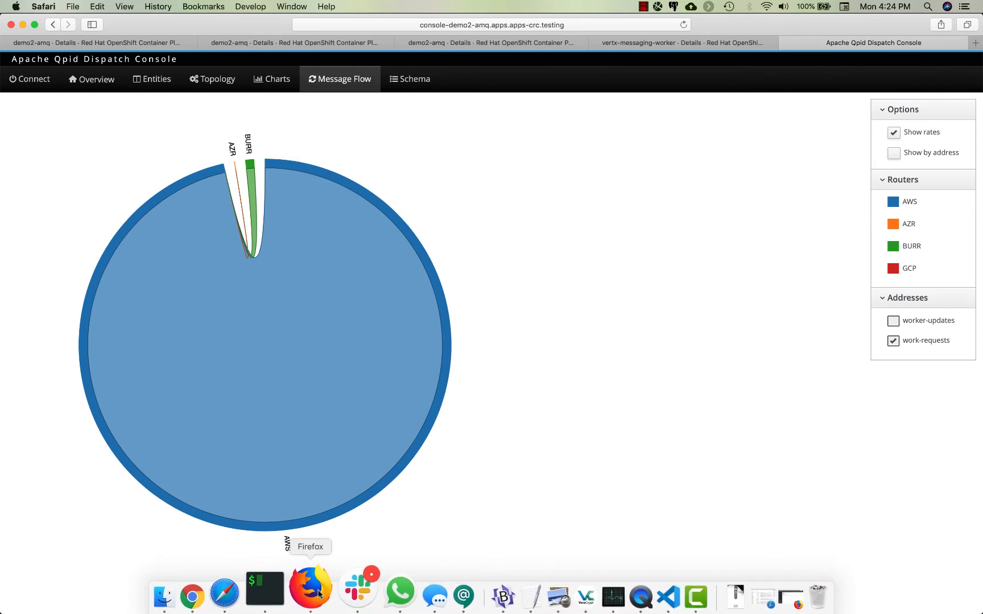
left_click(309, 588)
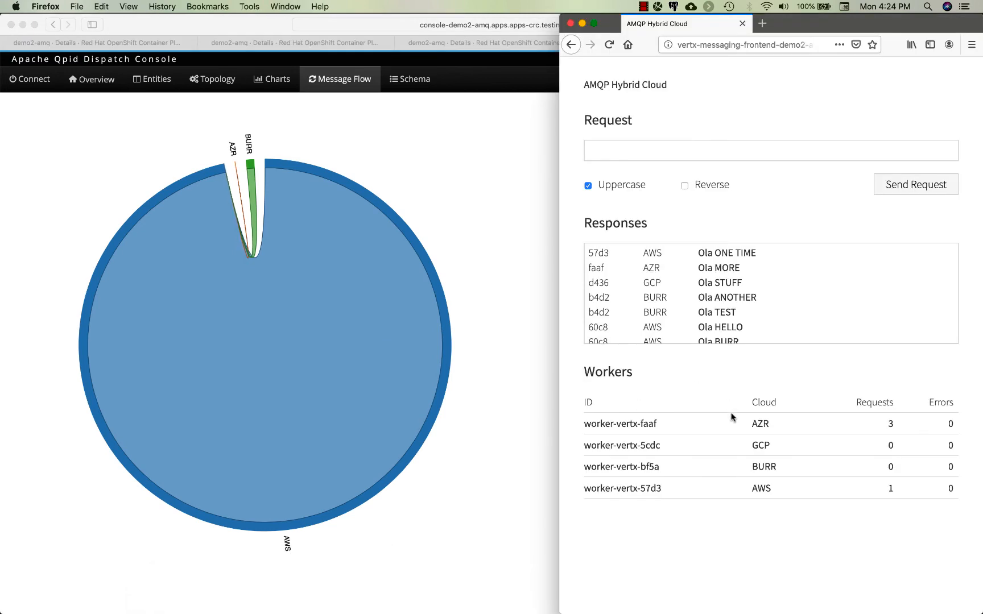
left_click(609, 44)
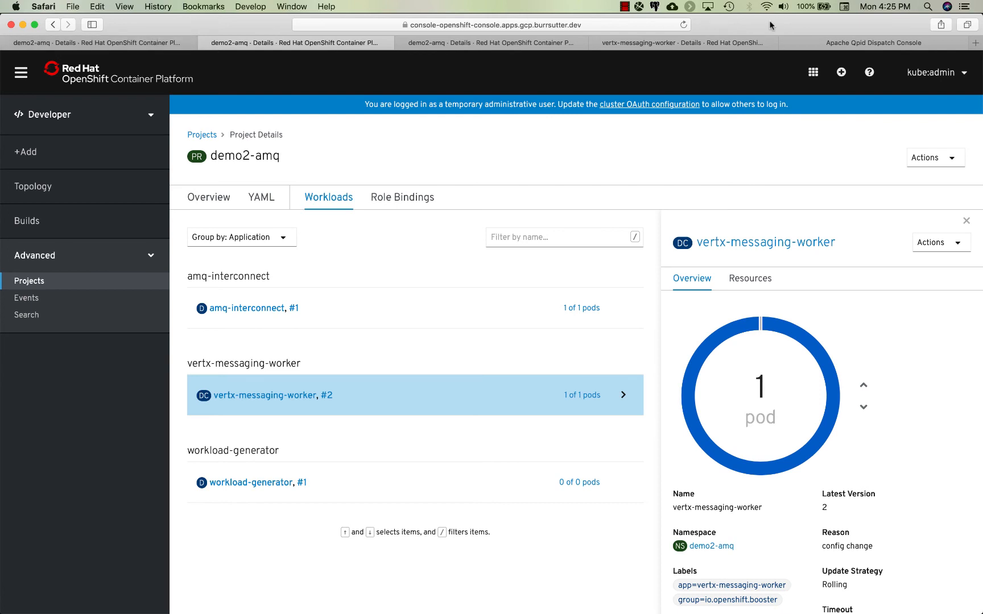
Scale the AWS vertx-messaging-worker to 0 pods and check the BURR-to-BURR message flow
left_click(872, 43)
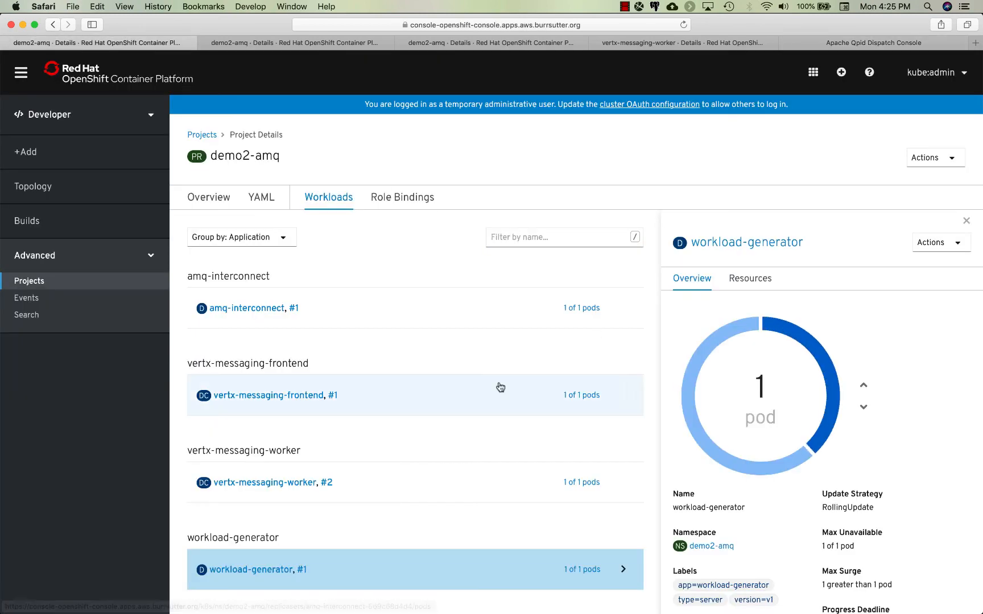
left_click(265, 481)
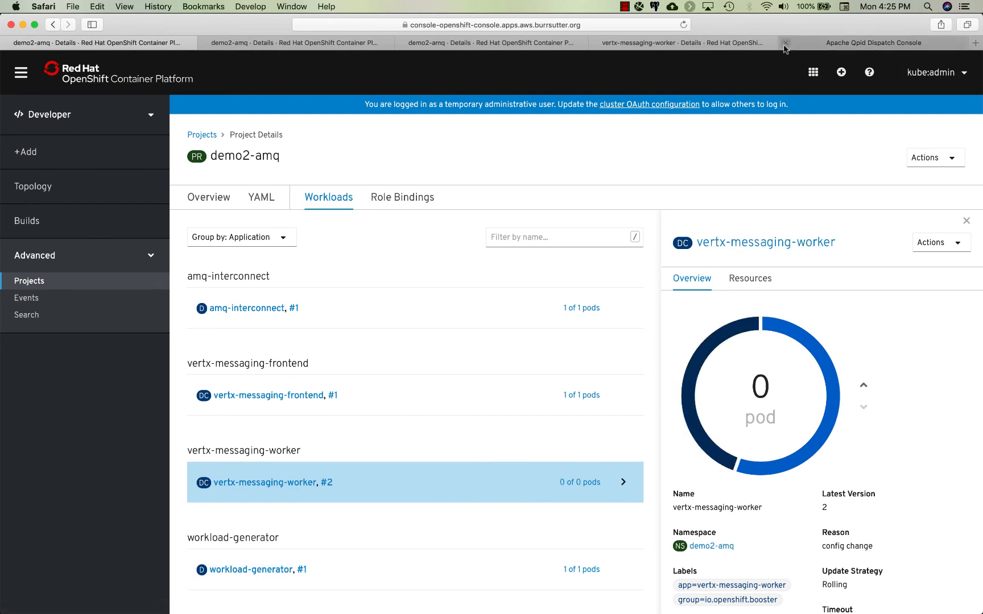
left_click(872, 43)
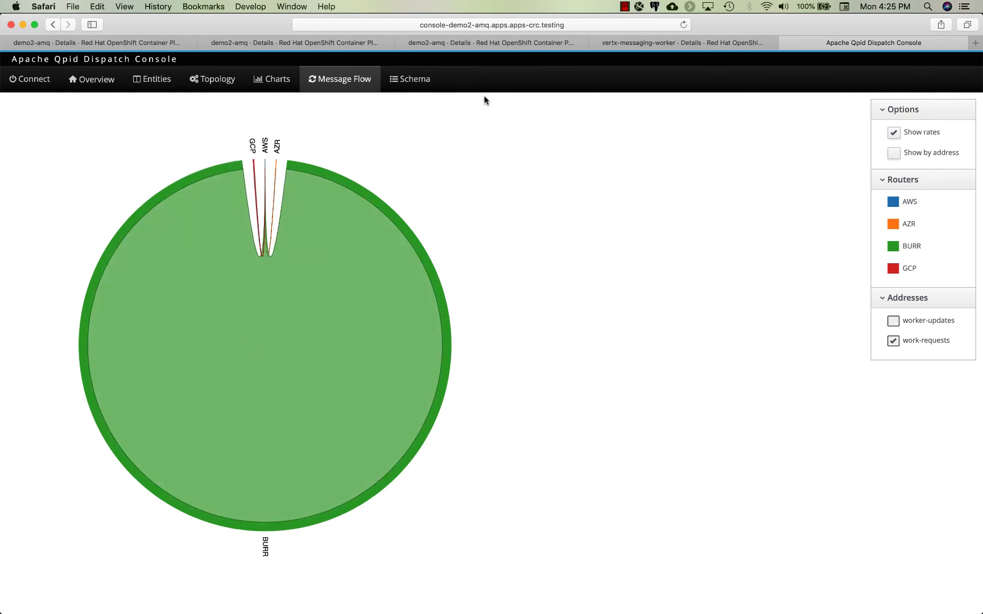
Set the local worker's desired pod count to 0 and save
left_click(682, 43)
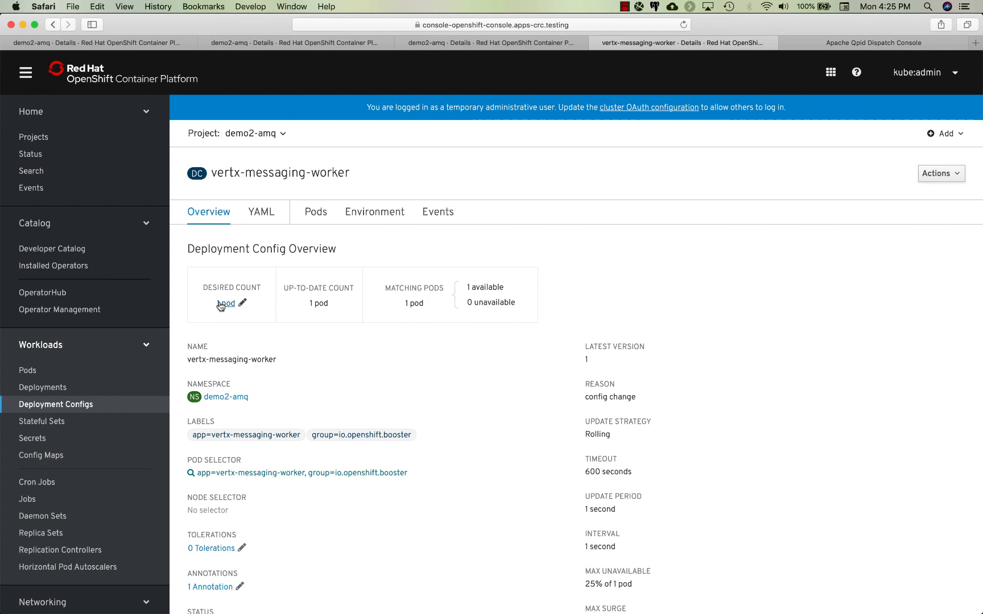
left_click(226, 304)
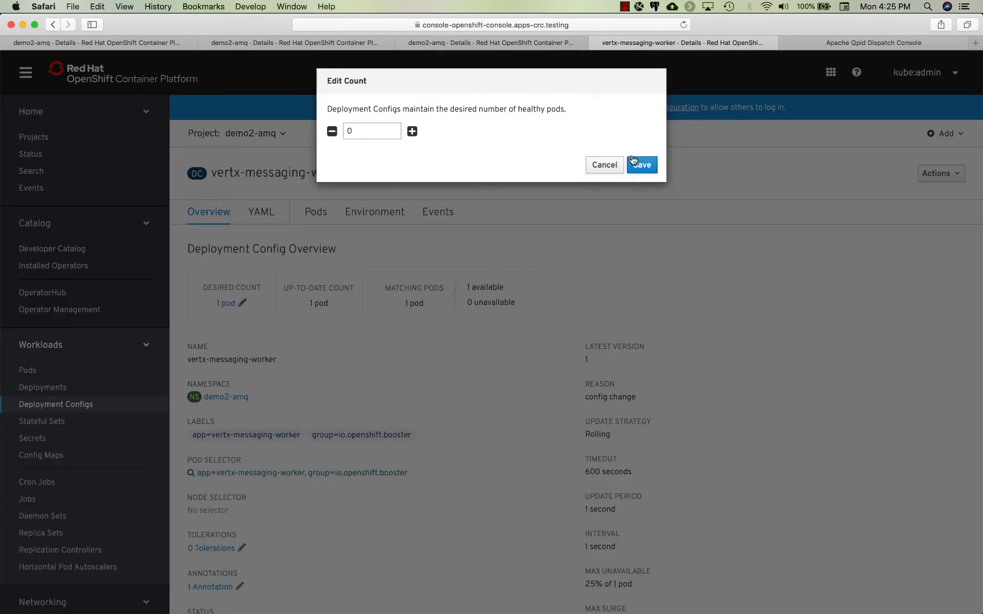
left_click(871, 43)
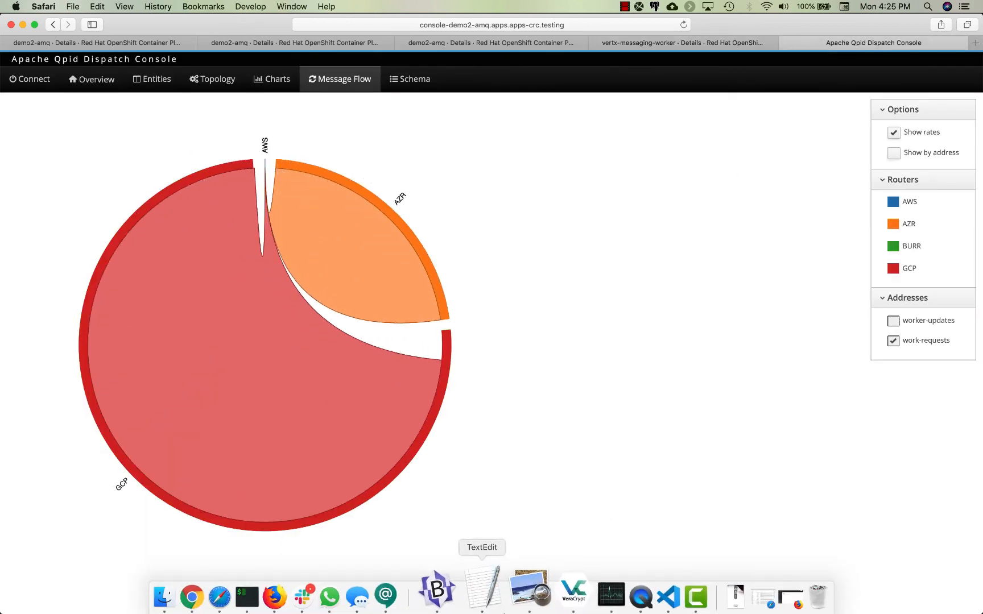
mouse_move(350, 227)
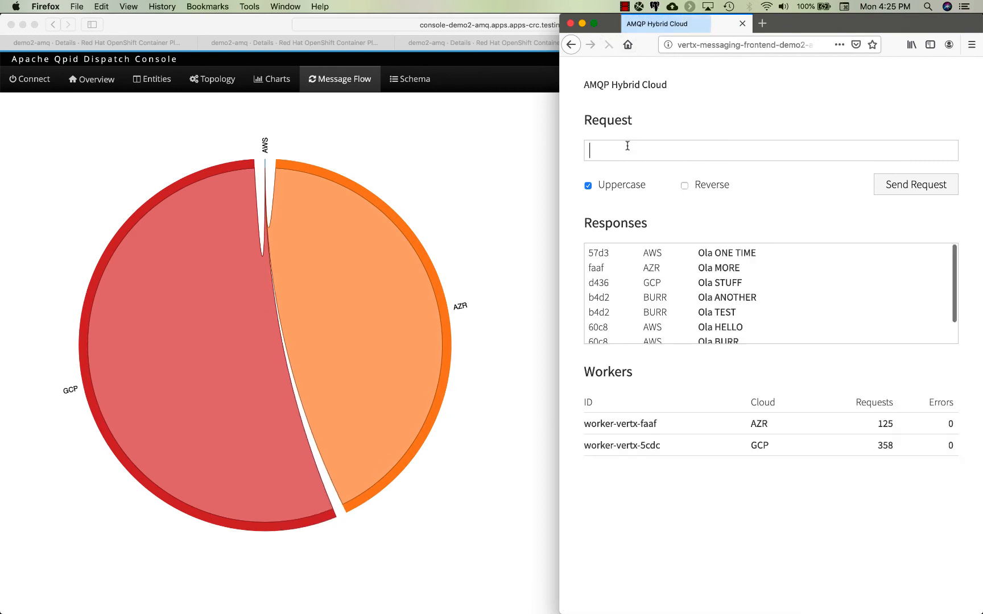
Send the requests 'one more message' and '1', both answered by GCP worker 5cdc
type("one more messag")
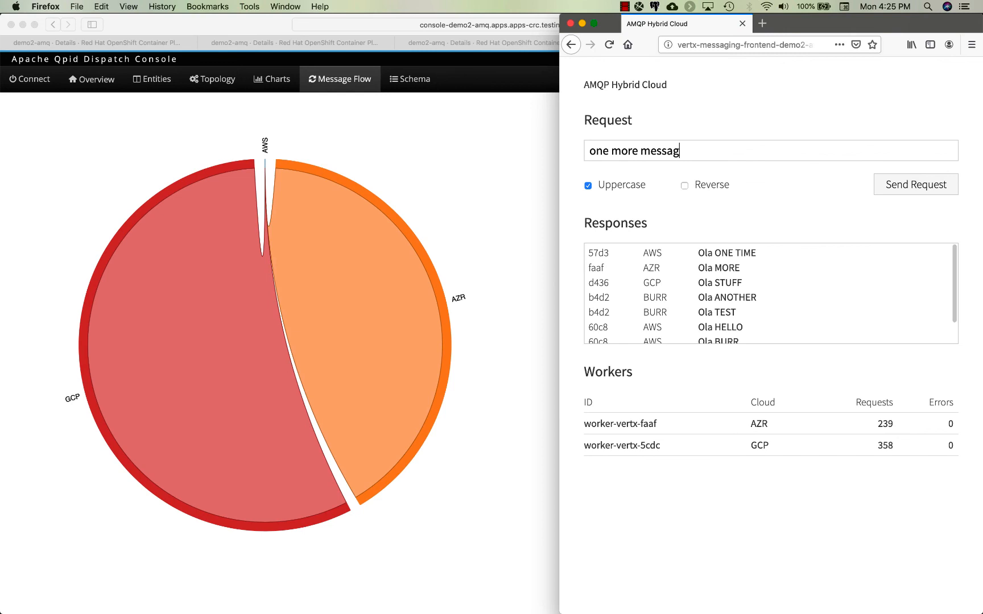
left_click(915, 184)
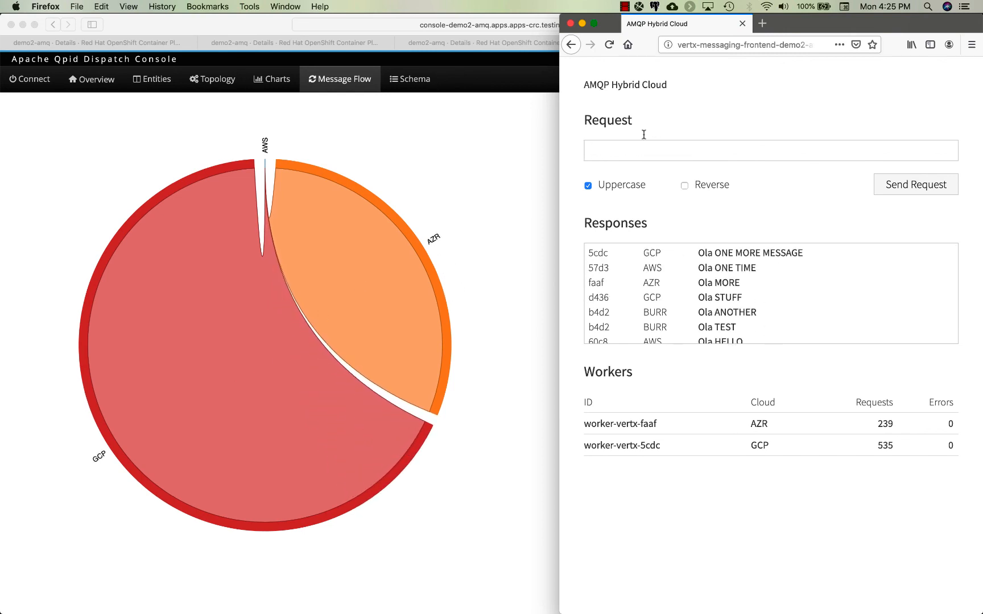
left_click(914, 185)
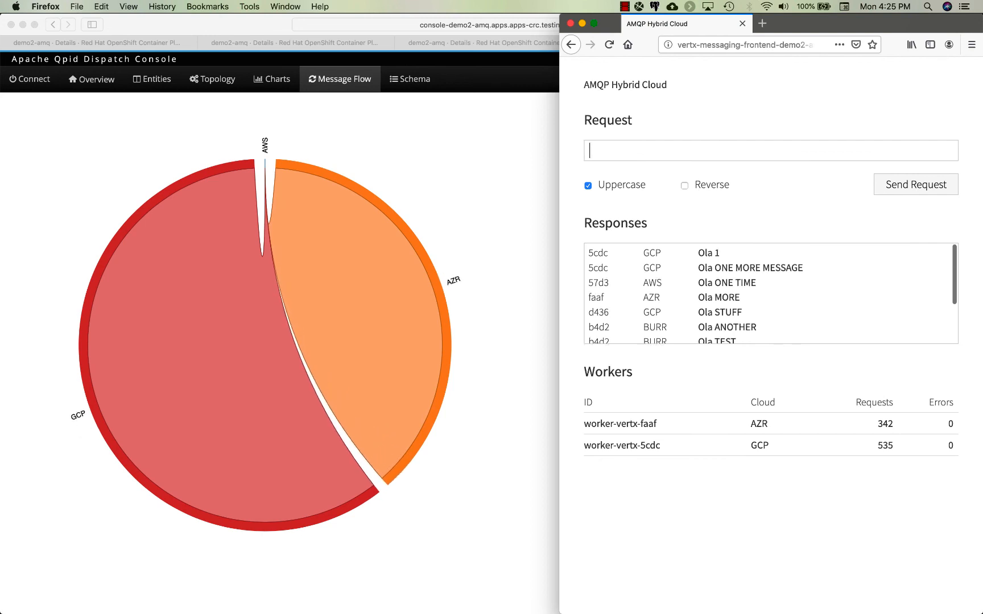